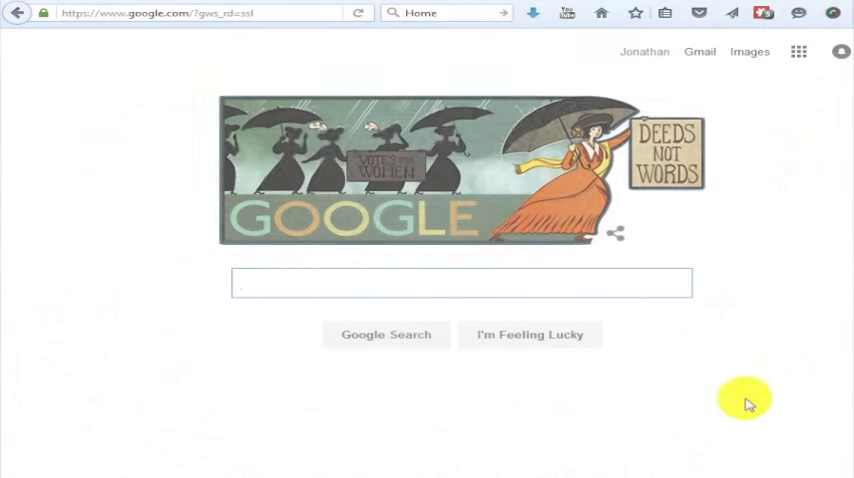
mouse_move(728, 384)
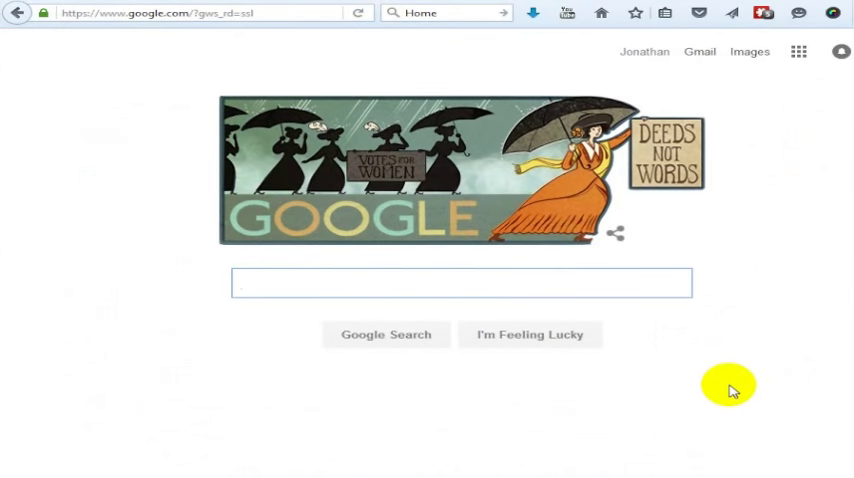
Navigate the browser to hangouts.google.com by entering 'hong' and choosing the Hangouts suggestion
left_click(460, 284)
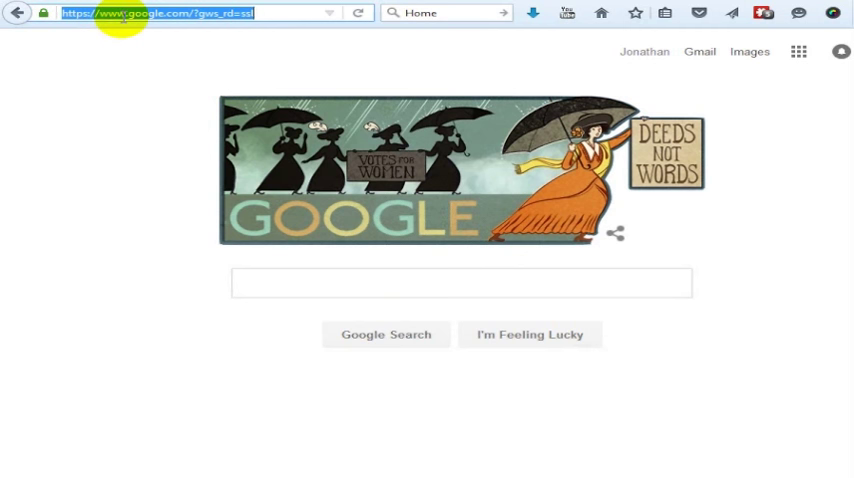
type("hong")
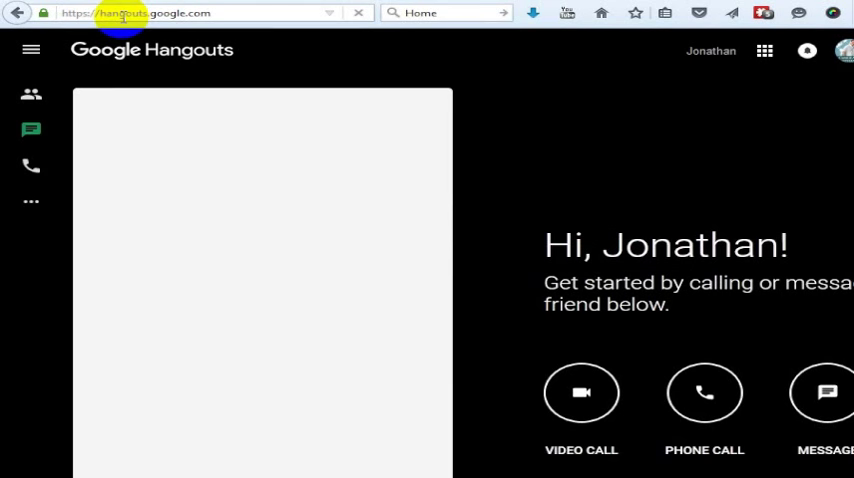
left_click(30, 130)
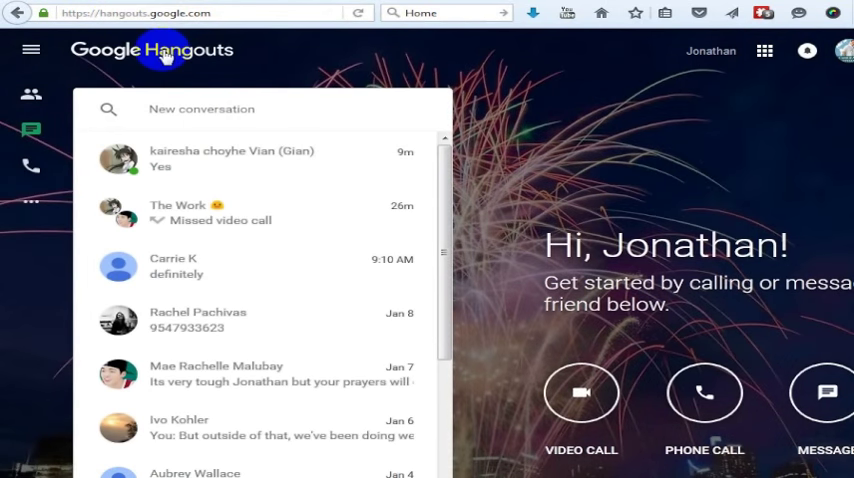
mouse_move(76, 108)
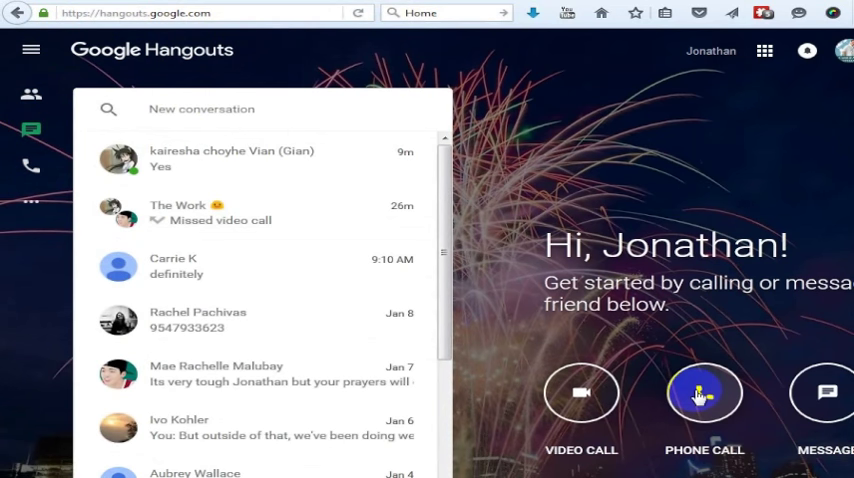
left_click(704, 392)
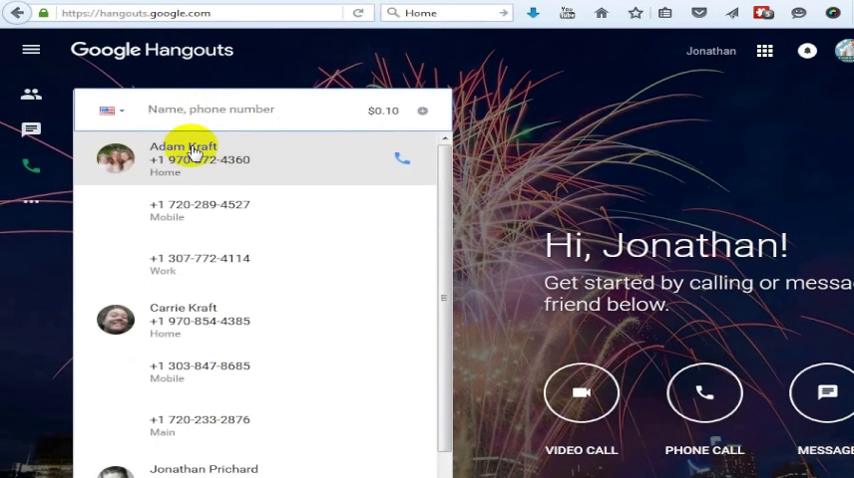
left_click(400, 158)
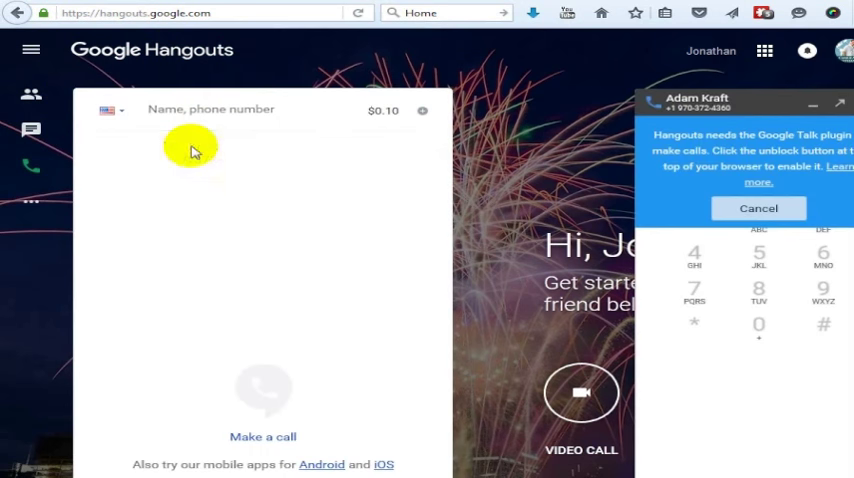
mouse_move(792, 148)
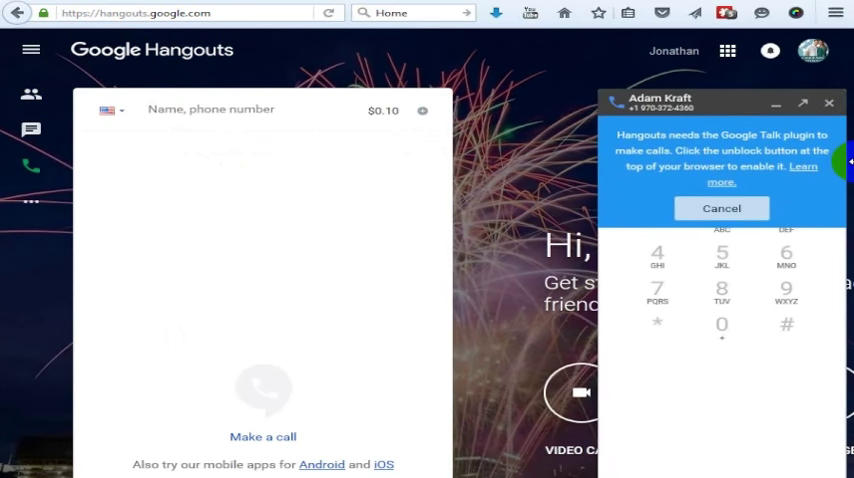
mouse_move(798, 168)
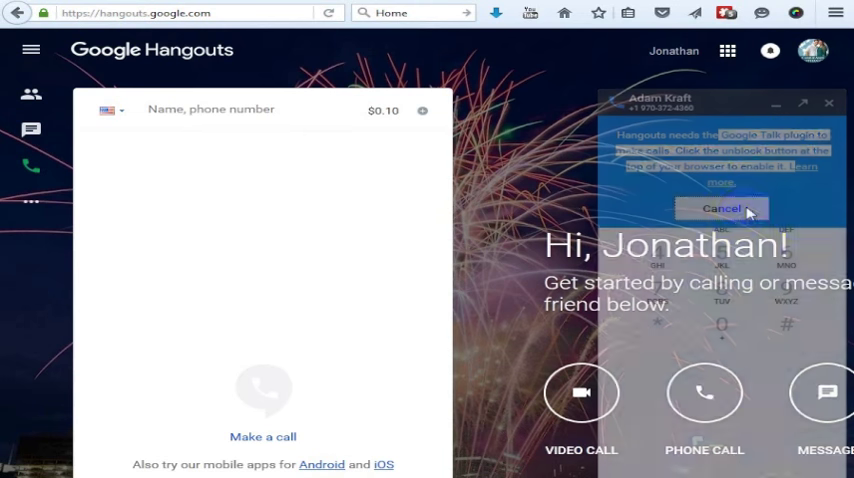
left_click(720, 208)
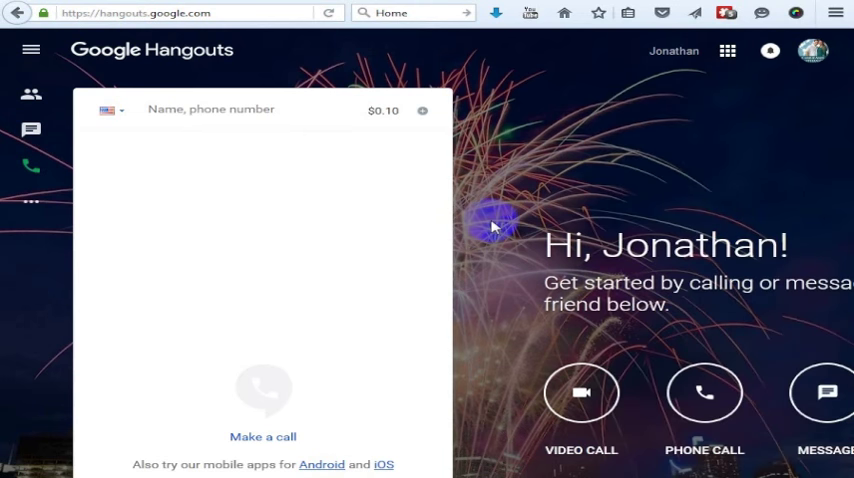
left_click(240, 110)
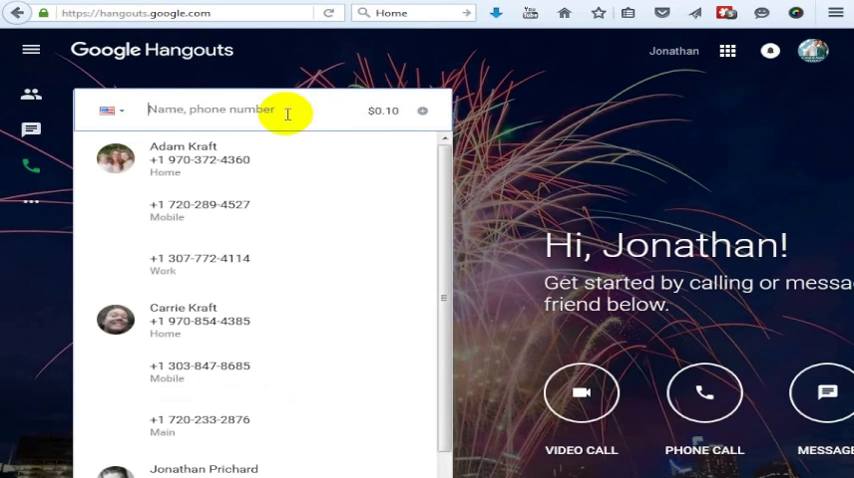
type("303")
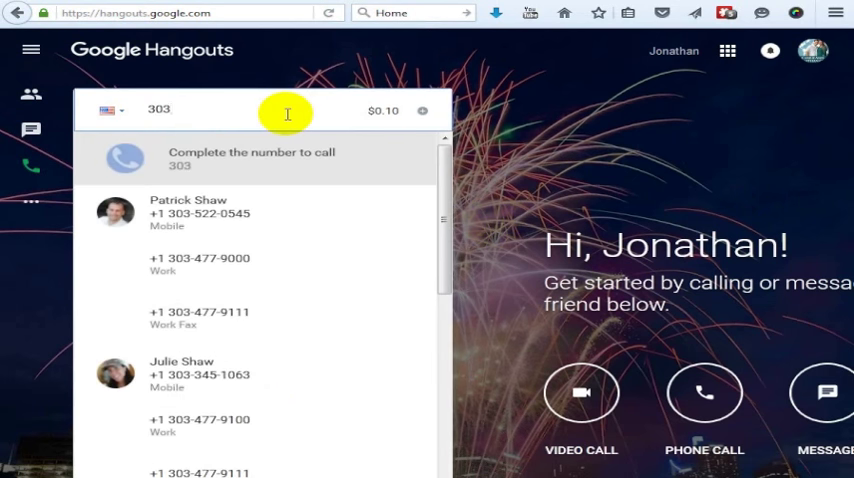
type("84")
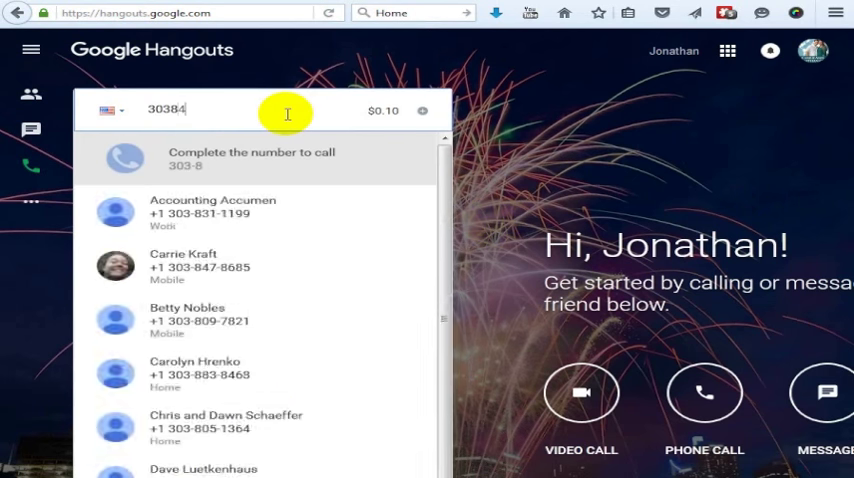
type("7")
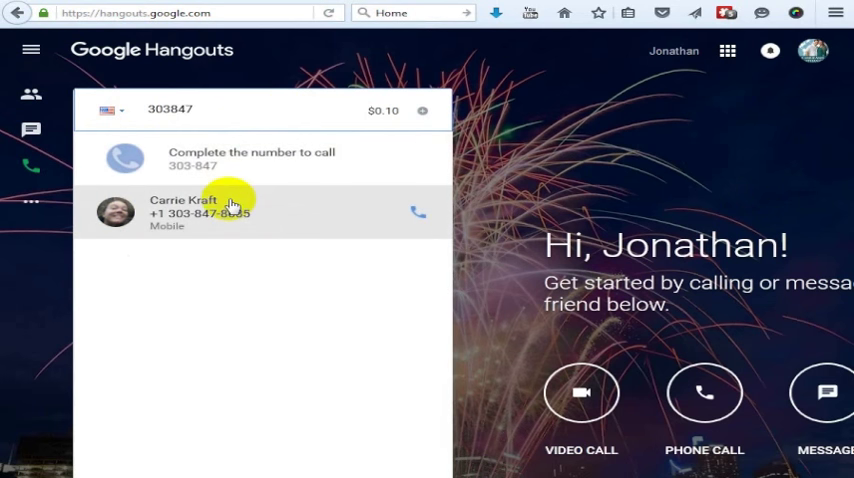
type("0589")
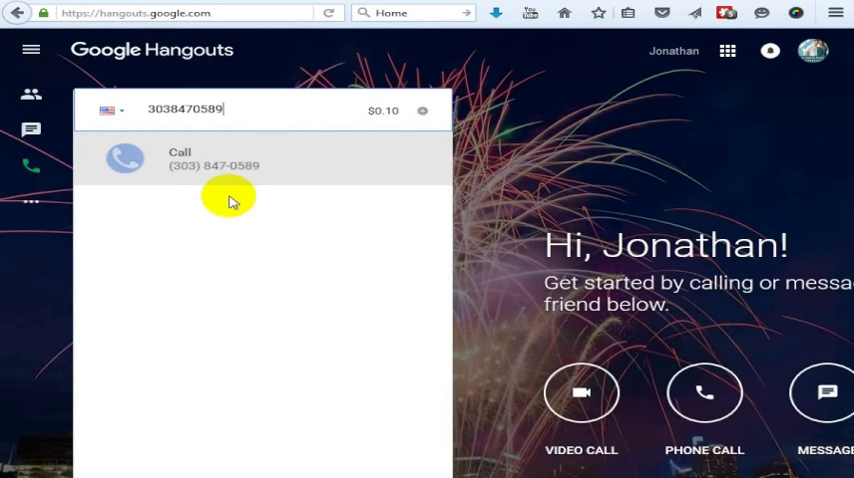
mouse_move(264, 170)
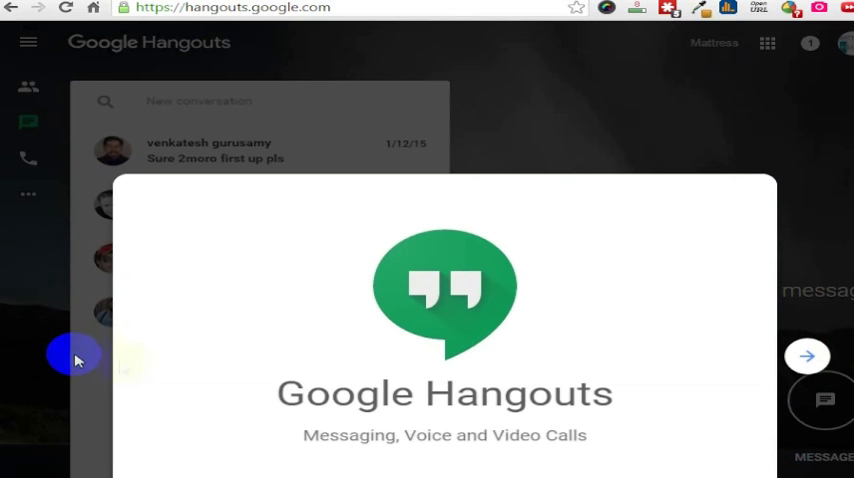
mouse_move(808, 356)
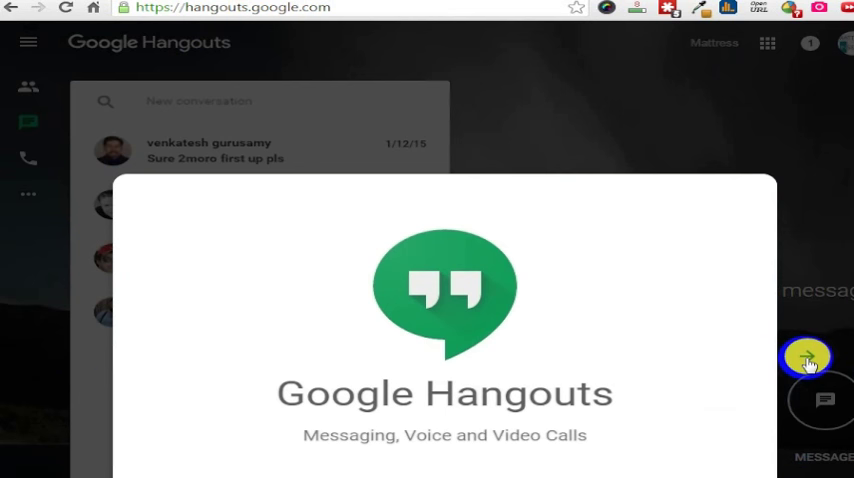
Advance through the Hangouts welcome carousel slides until the intro finishes
left_click(808, 356)
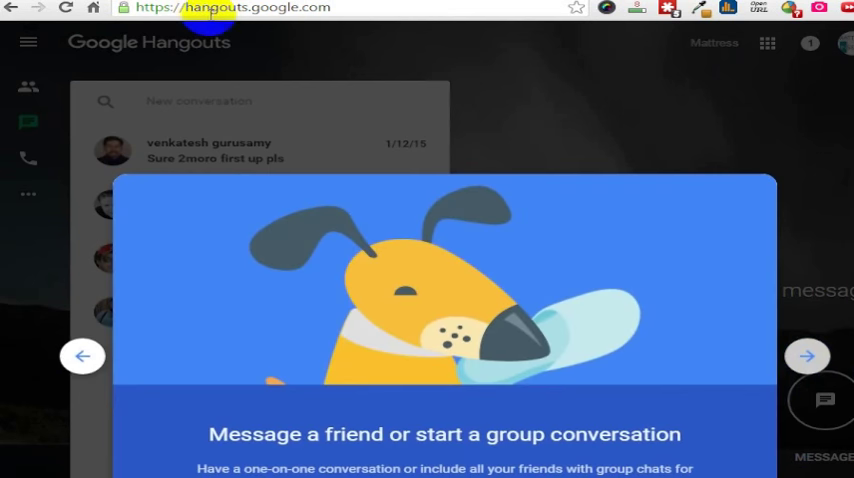
mouse_move(568, 328)
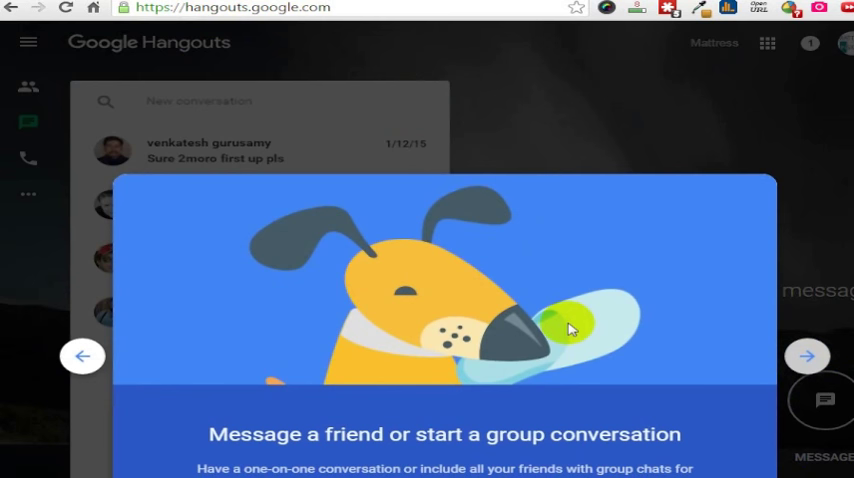
mouse_move(460, 356)
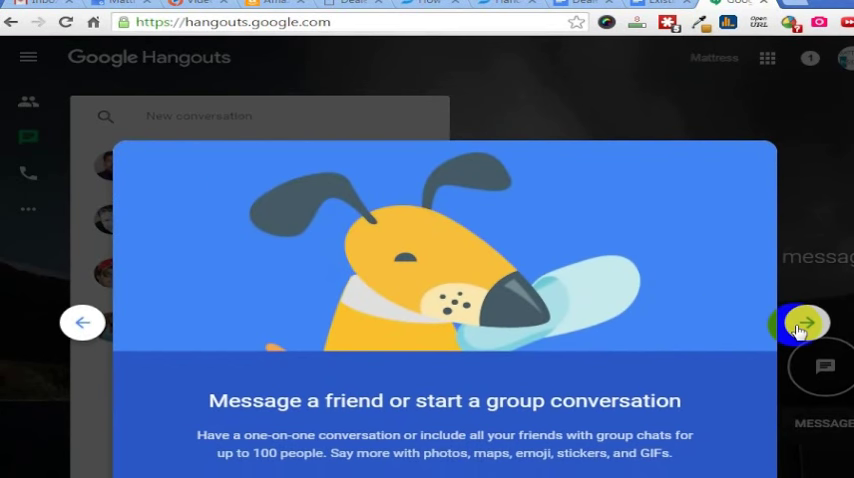
left_click(804, 322)
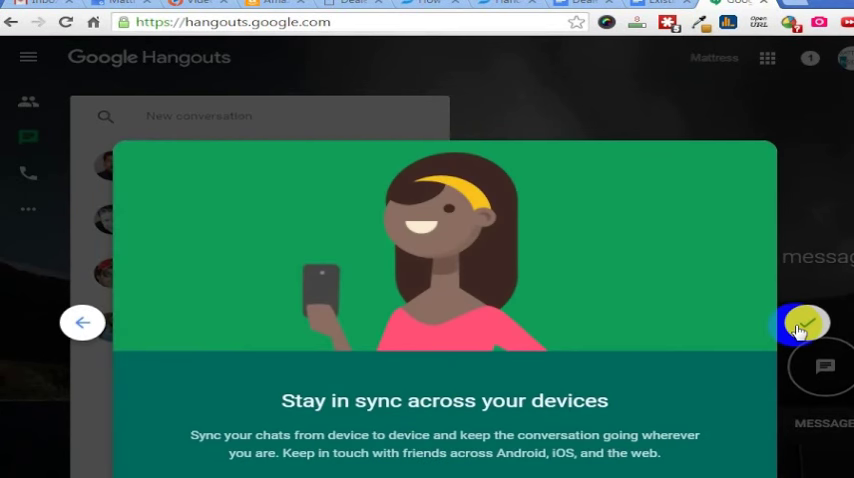
left_click(804, 324)
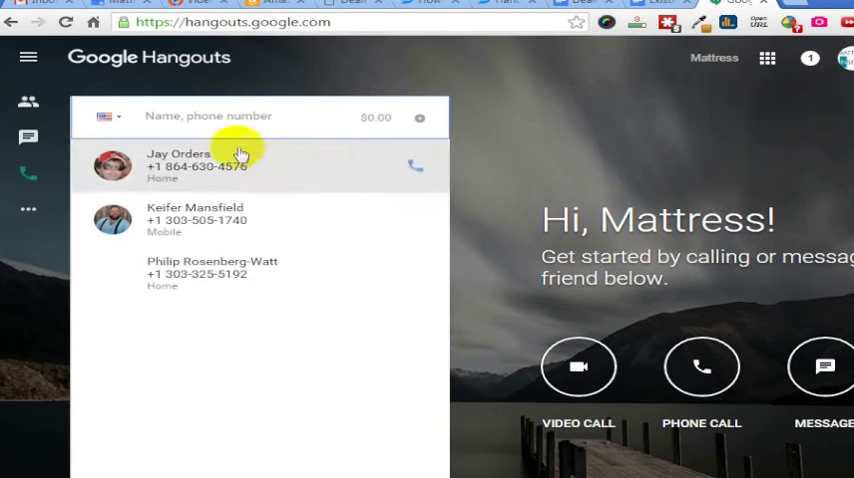
type("3038")
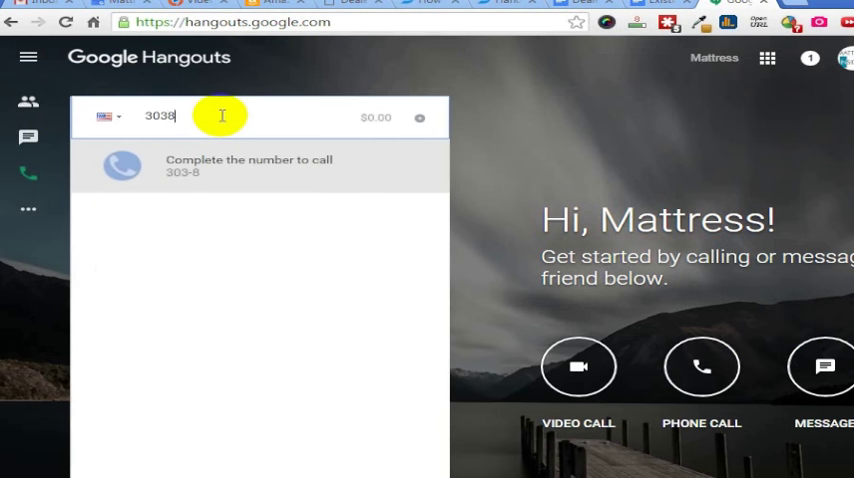
type("470589")
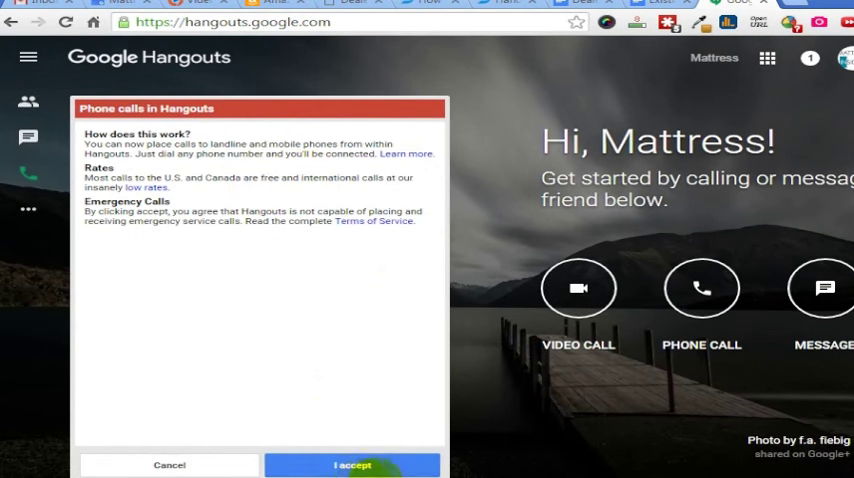
Accept the phone-call terms and proceed past the 'Thank you for signing up' confirmation
left_click(352, 464)
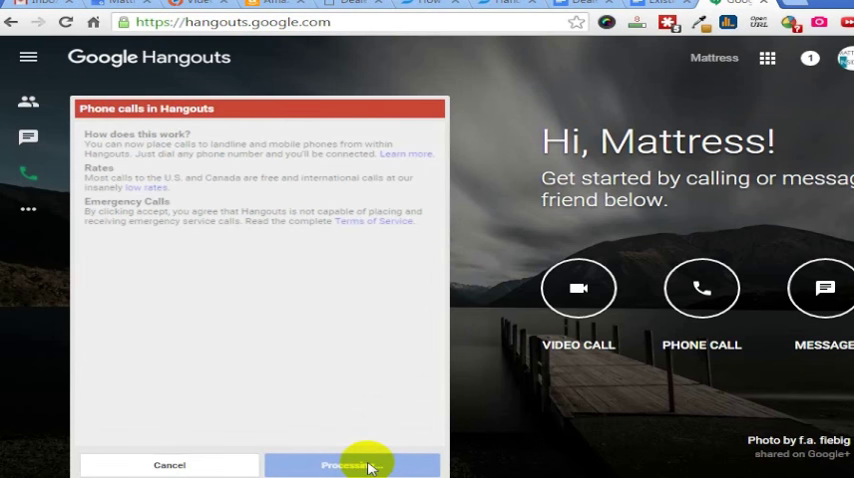
left_click(352, 464)
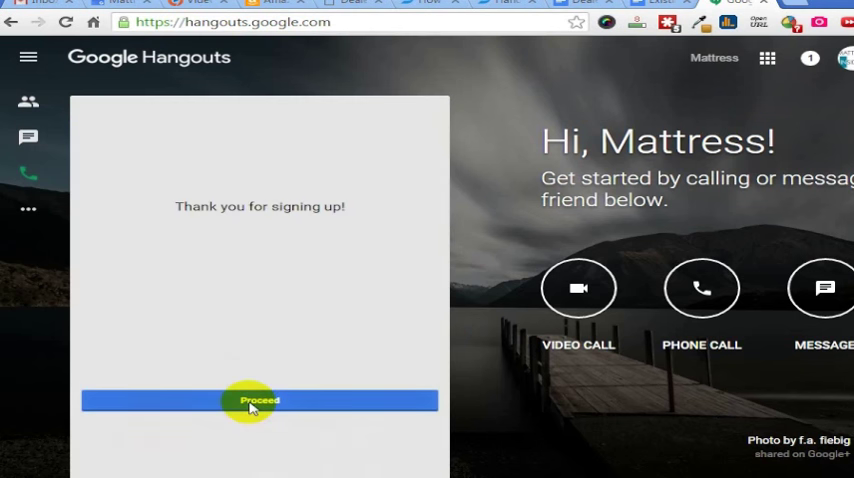
left_click(260, 400)
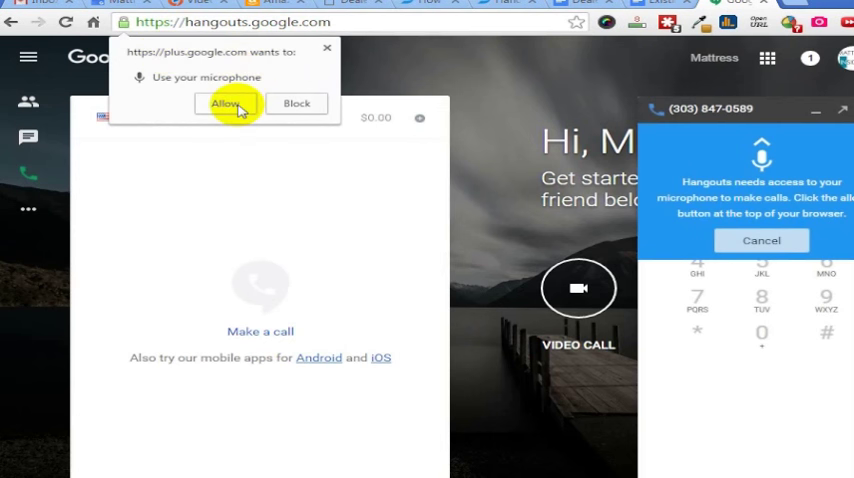
left_click(224, 104)
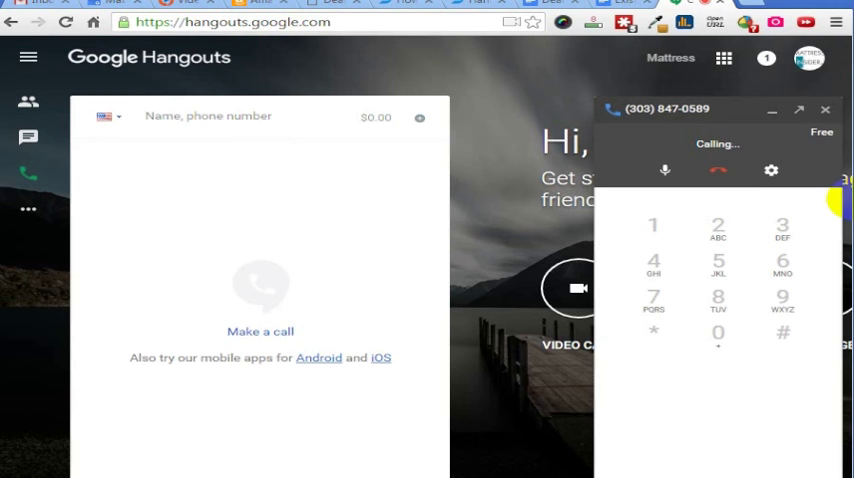
mouse_move(764, 448)
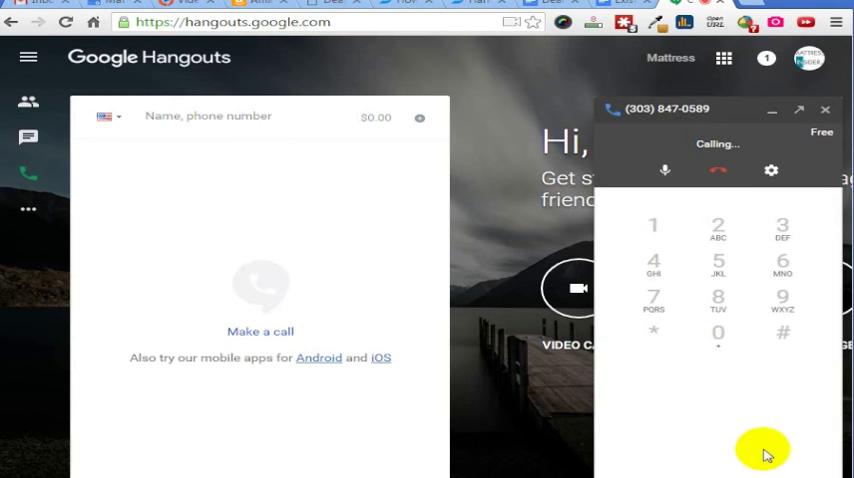